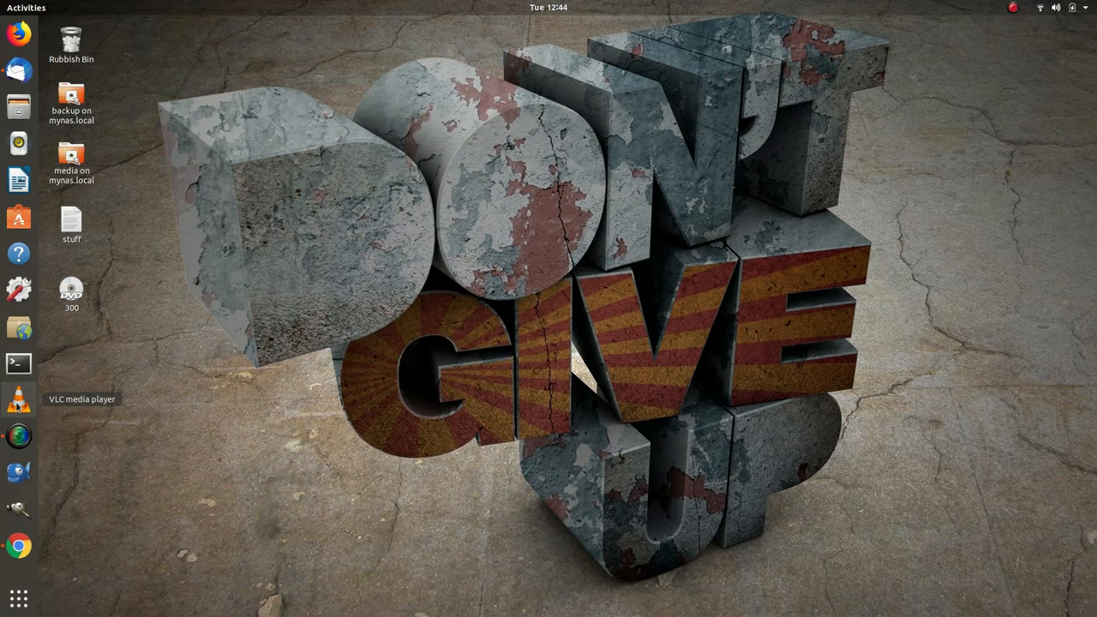
Launch VLC media player from the dock icon.
{"action": "left_click", "coordinate": [18, 400]}
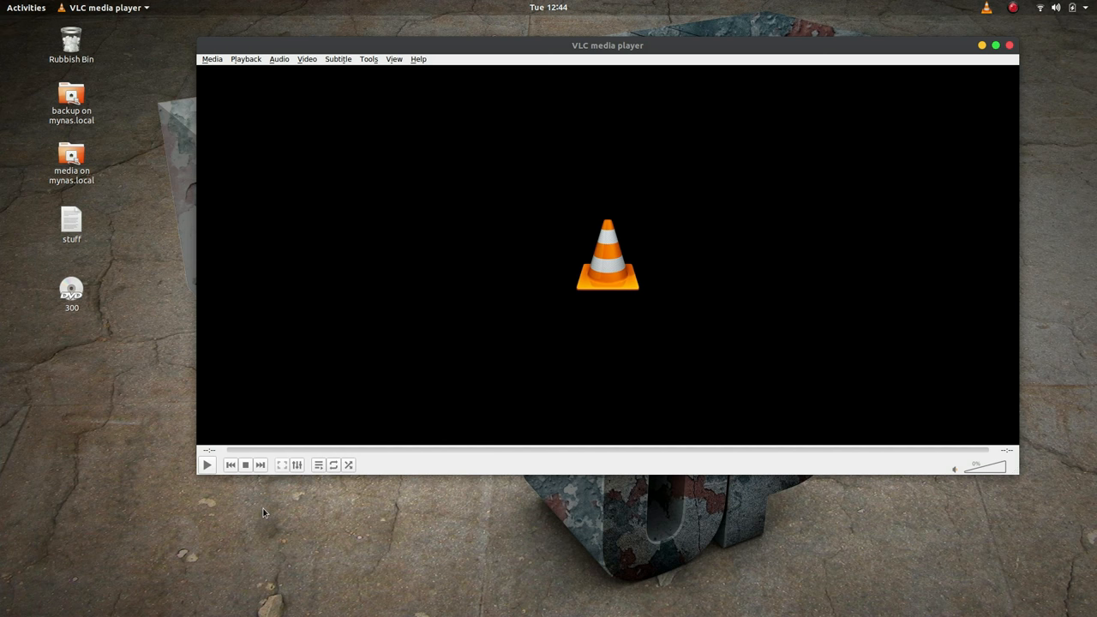
{"action": "mouse_move", "coordinate": [283, 521]}
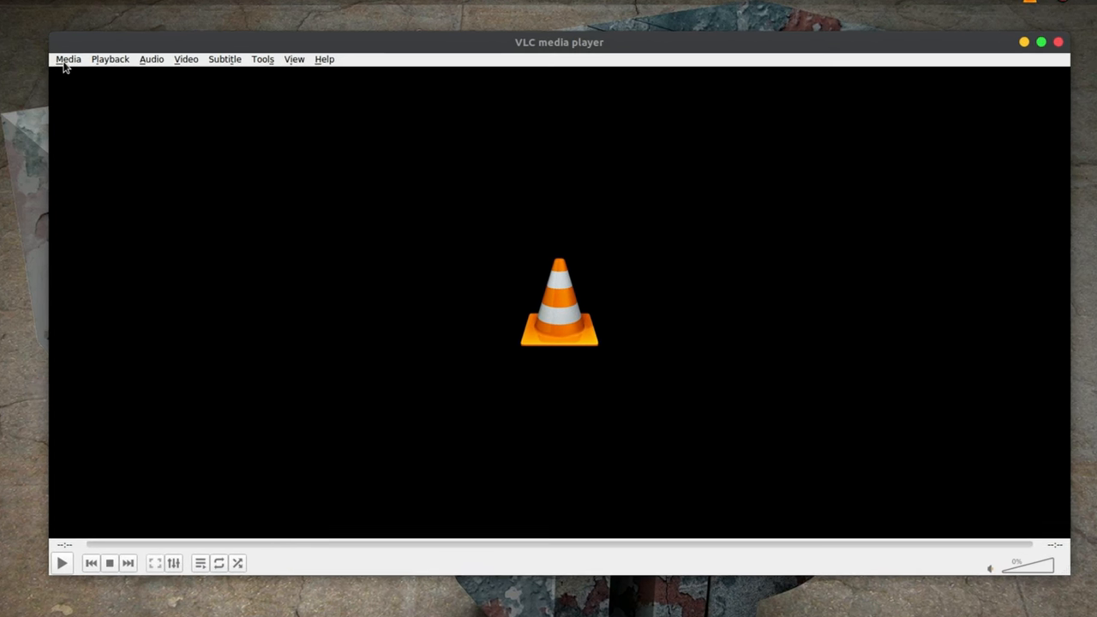
Start a Convert / Save from a DVD disc source, then show its output options.
{"action": "left_click", "coordinate": [68, 59]}
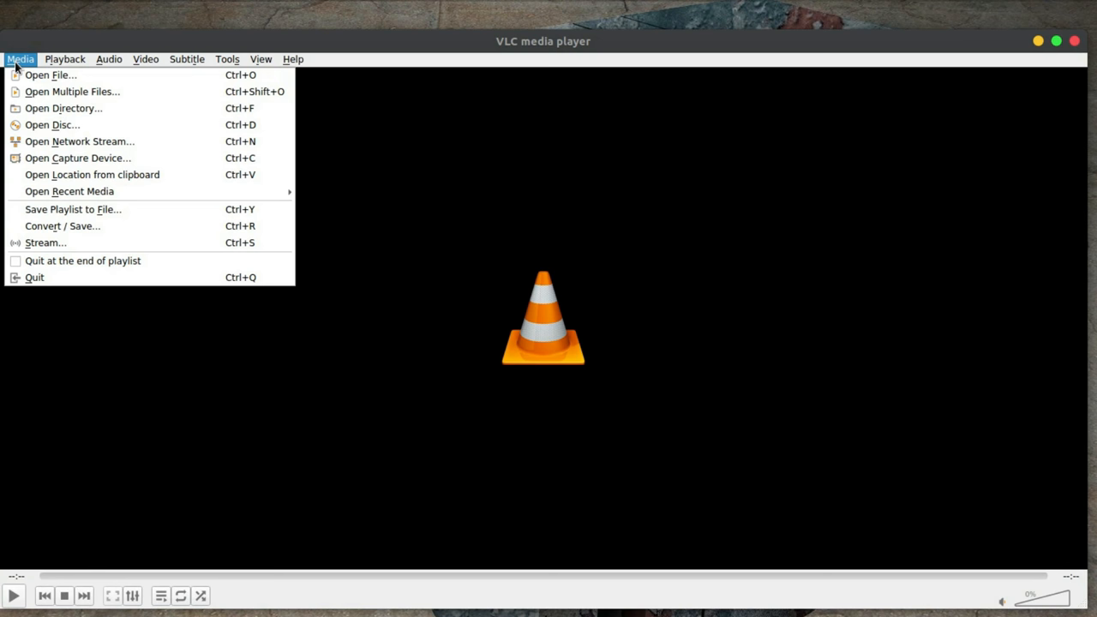
{"action": "mouse_move", "coordinate": [62, 225]}
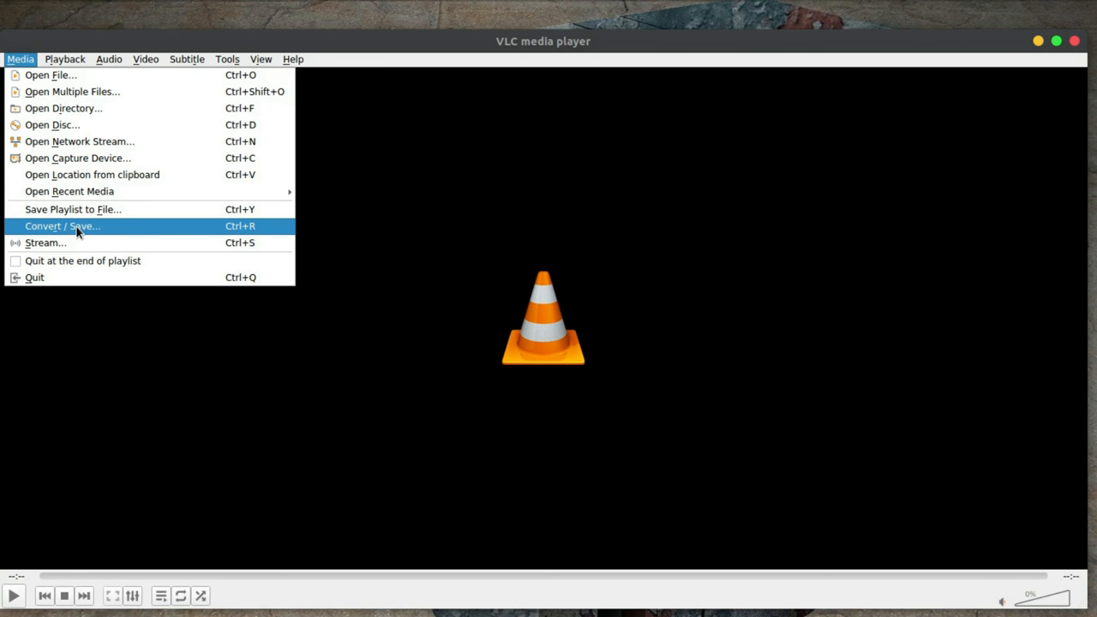
{"action": "left_click", "coordinate": [62, 226]}
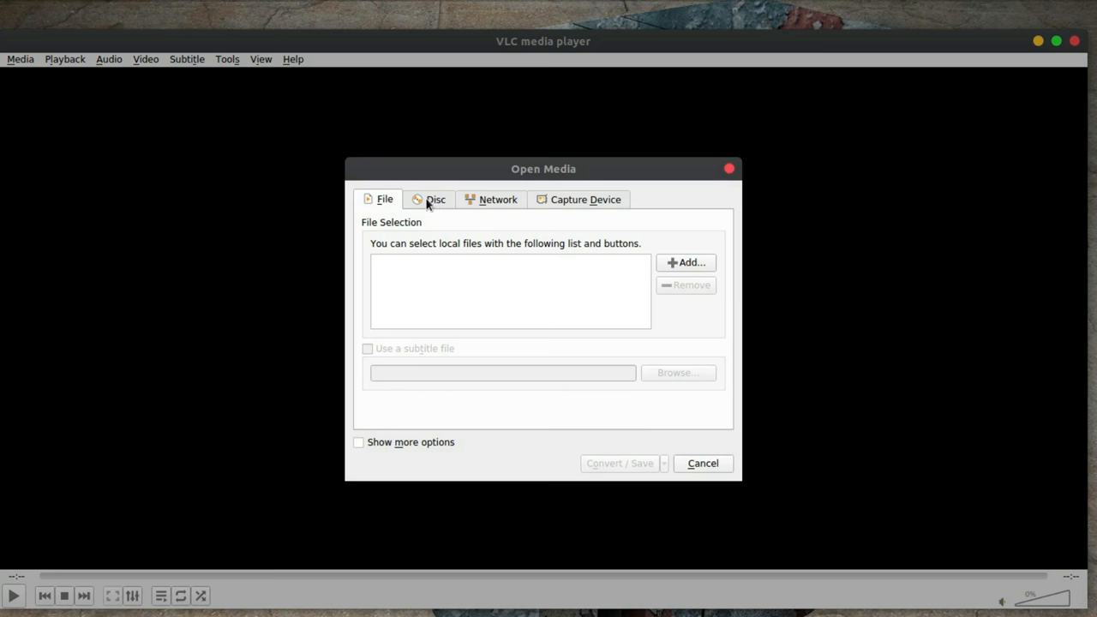
{"action": "left_click", "coordinate": [435, 198]}
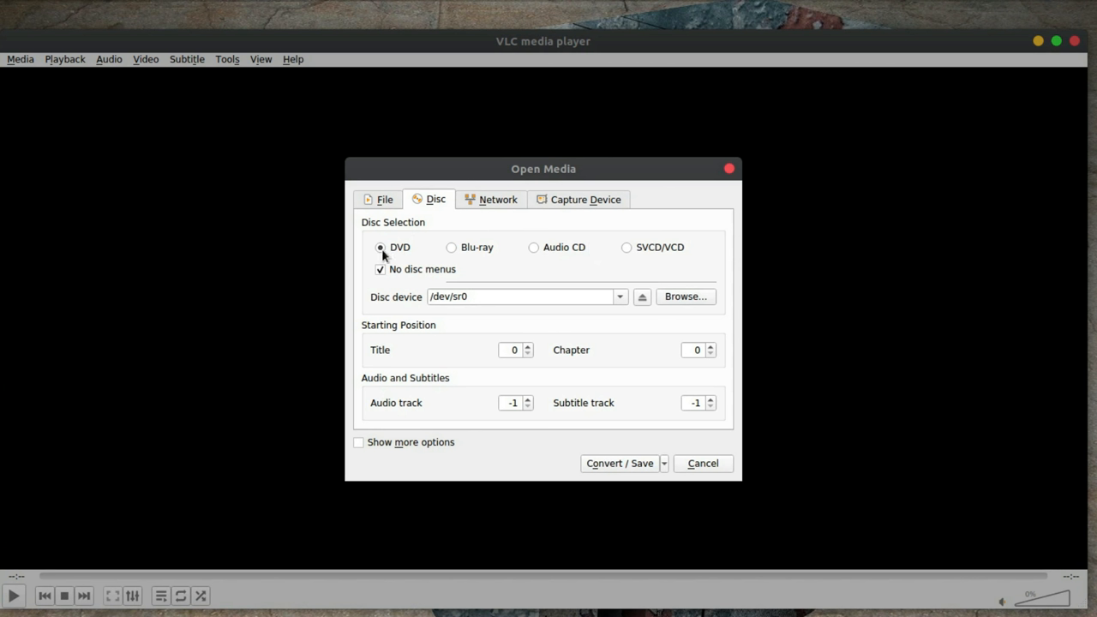
{"action": "mouse_move", "coordinate": [379, 279]}
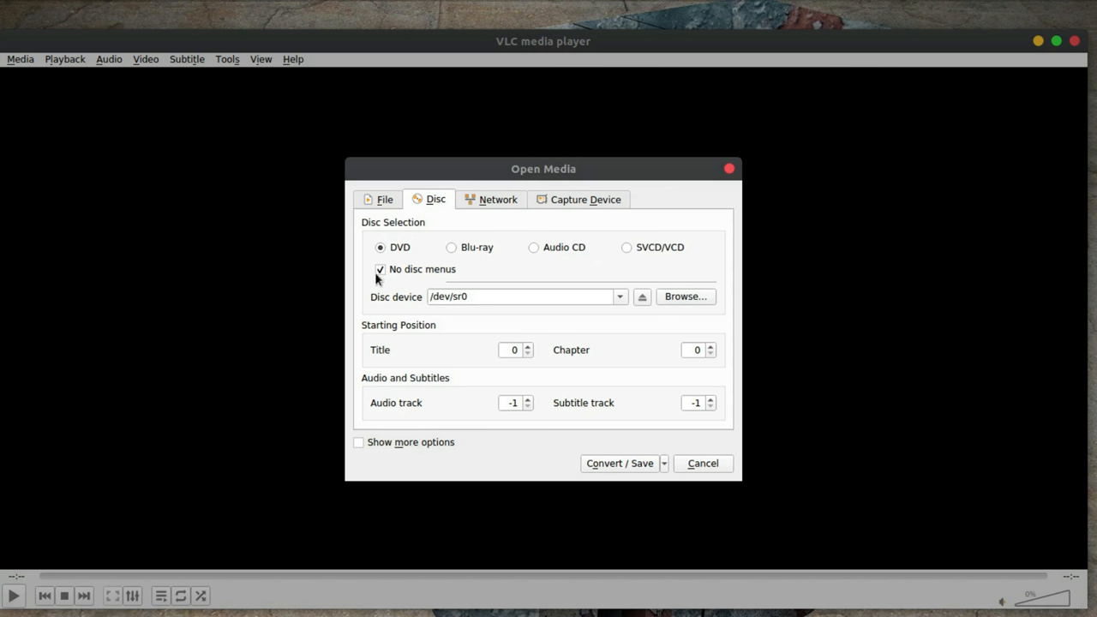
{"action": "mouse_move", "coordinate": [379, 269]}
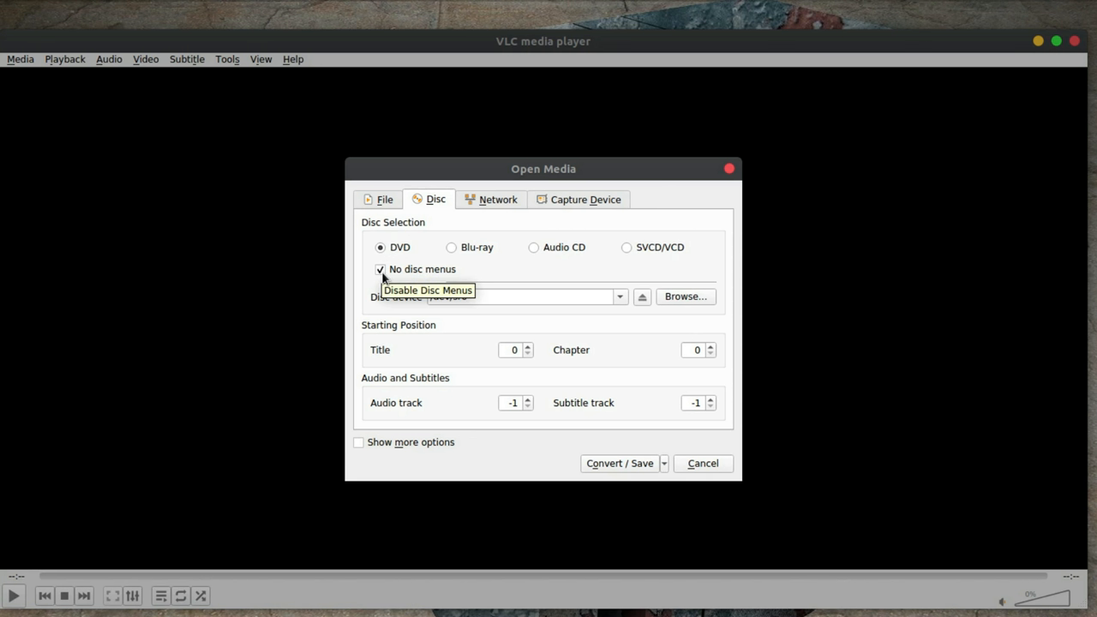
{"action": "mouse_move", "coordinate": [619, 483]}
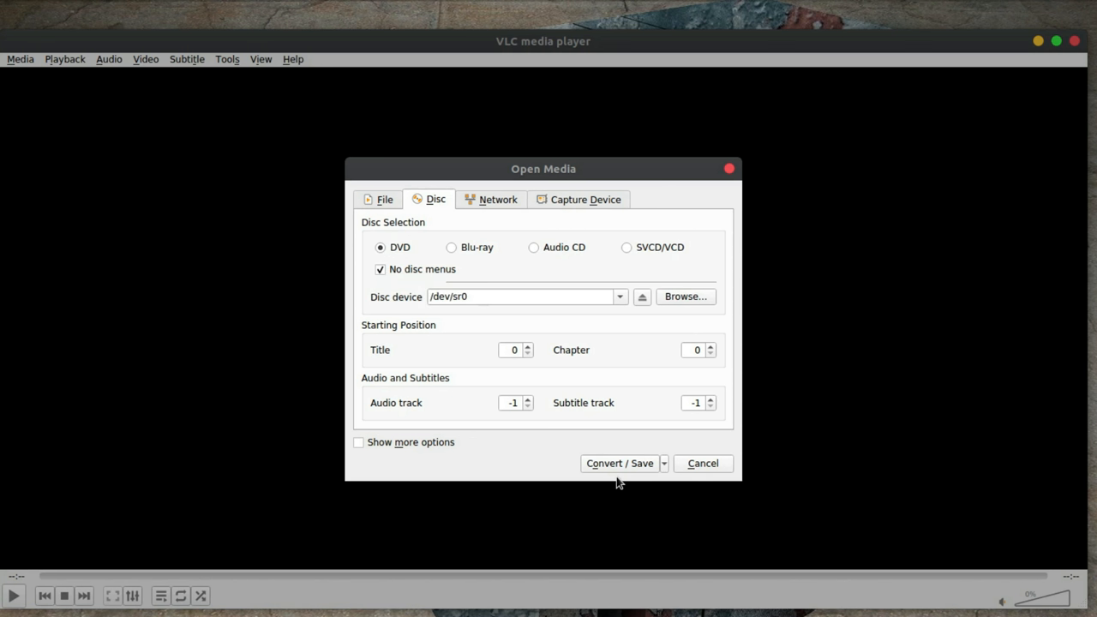
{"action": "mouse_move", "coordinate": [634, 485]}
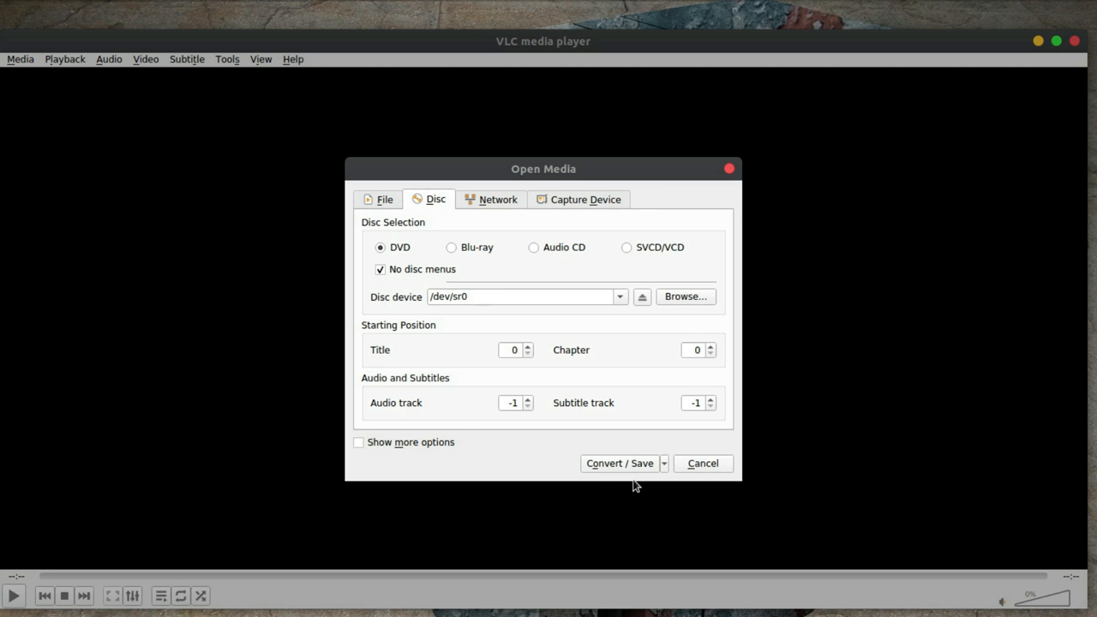
{"action": "mouse_move", "coordinate": [666, 467]}
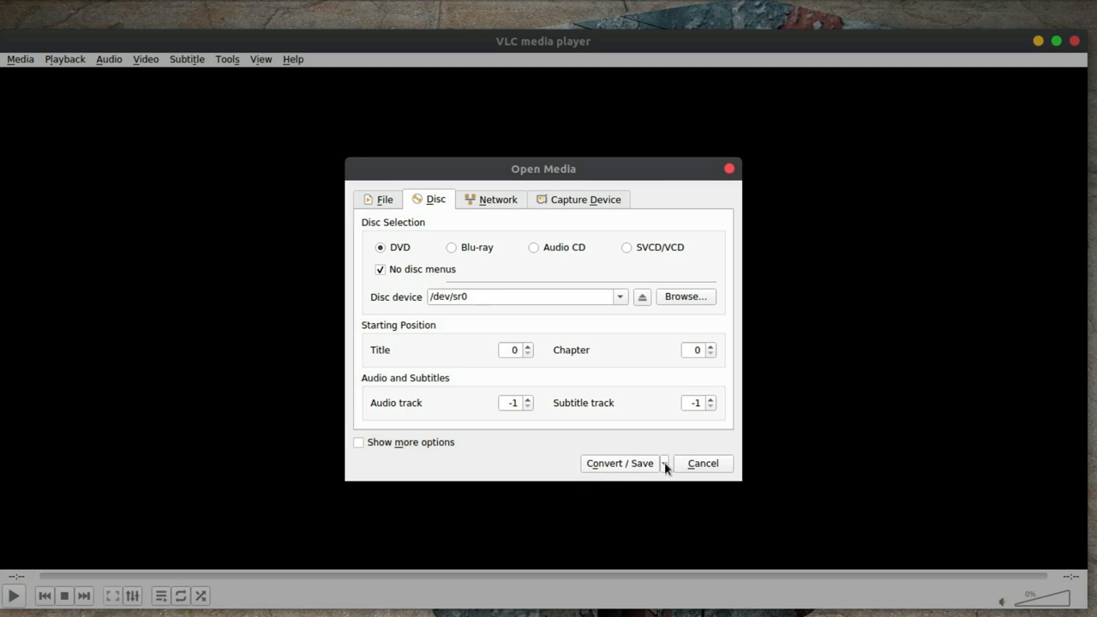
{"action": "left_click", "coordinate": [664, 462]}
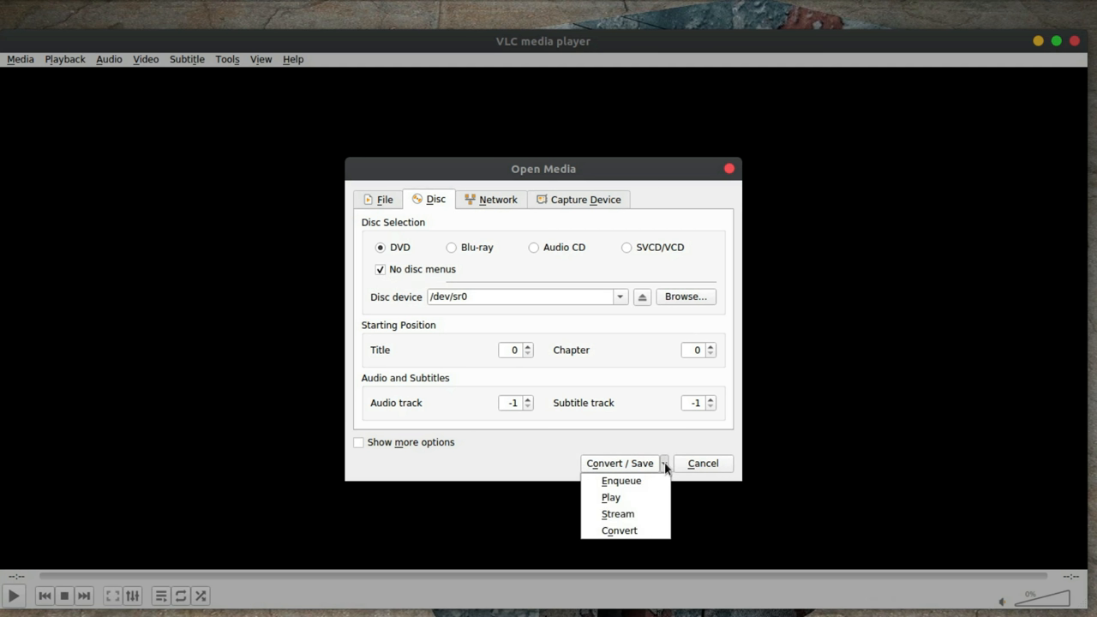
Convert the DVD with the H.264 + MP3 (MP4) profile into /home/jason/Videos/300.mp4.
{"action": "left_click", "coordinate": [618, 529]}
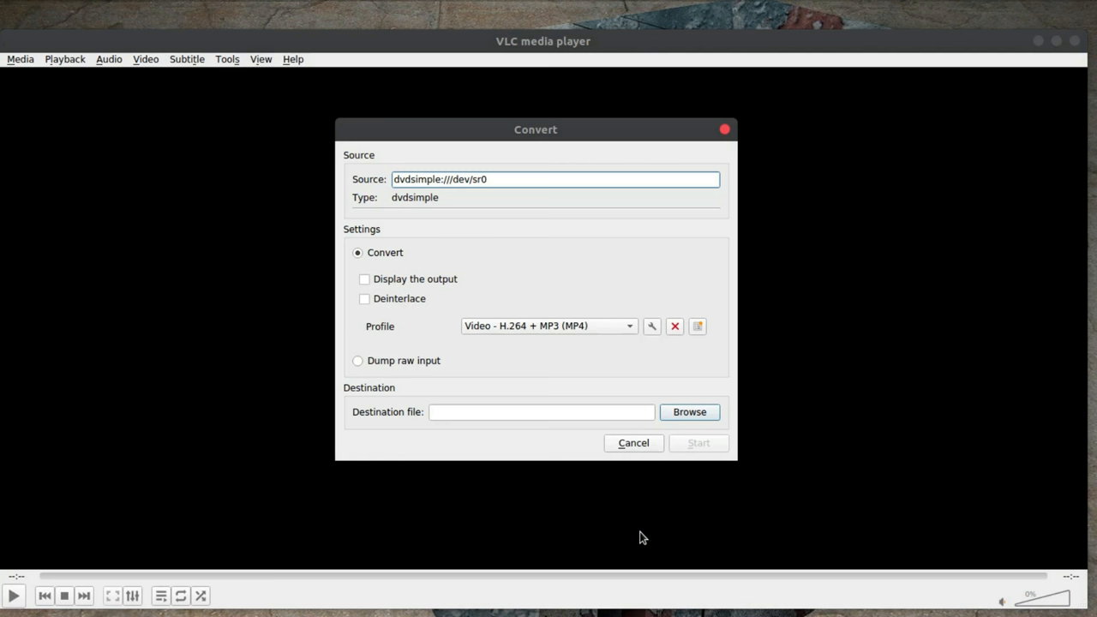
{"action": "mouse_move", "coordinate": [490, 341]}
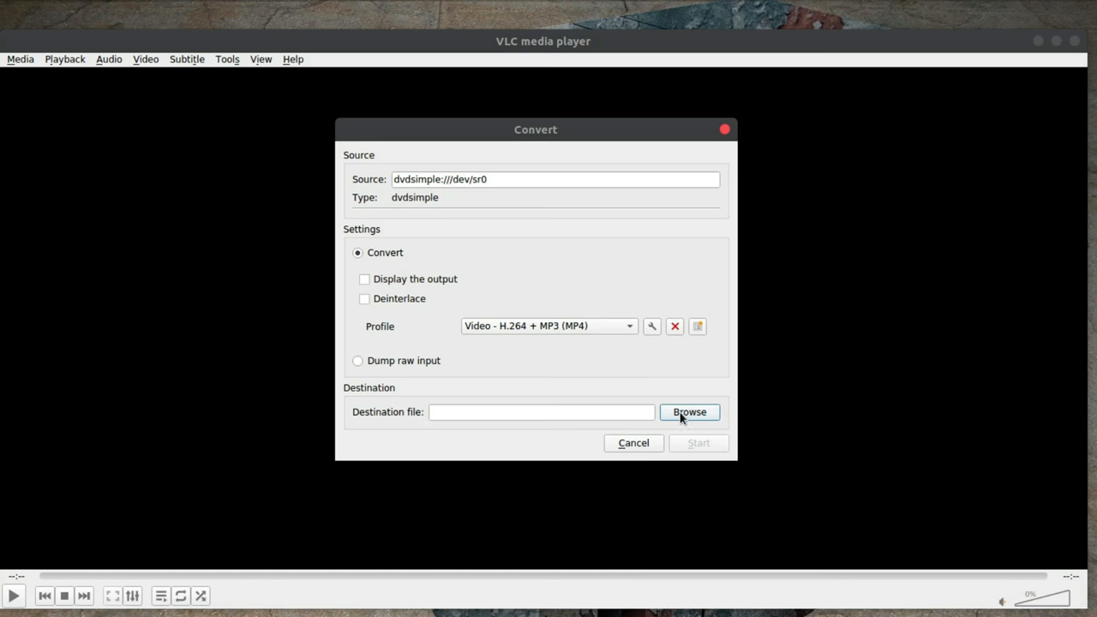
{"action": "left_click", "coordinate": [689, 412]}
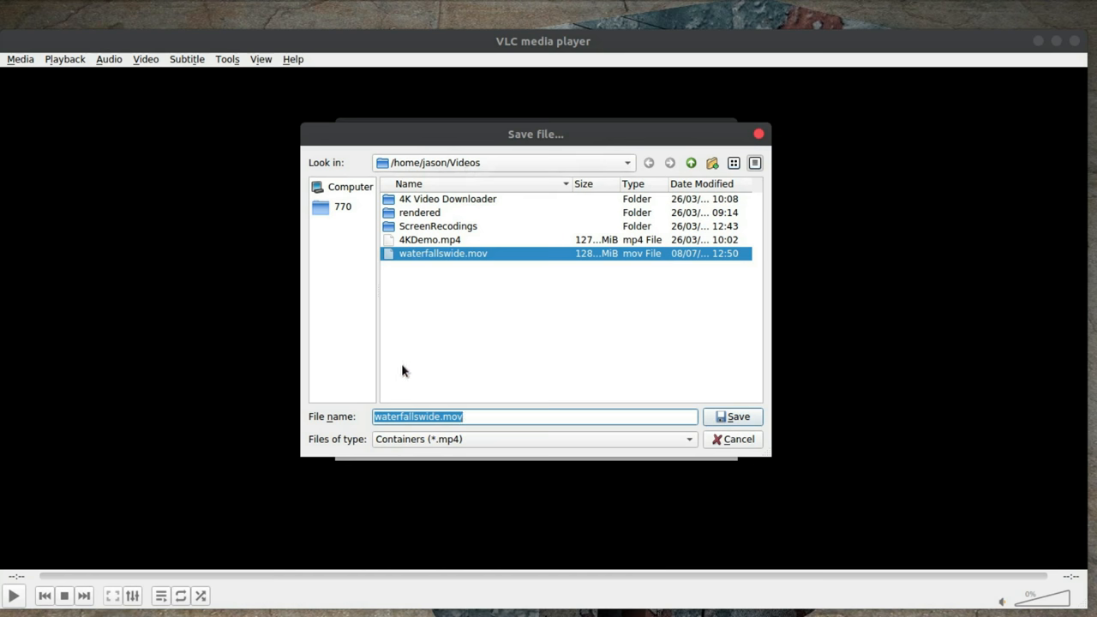
{"action": "mouse_move", "coordinate": [443, 434]}
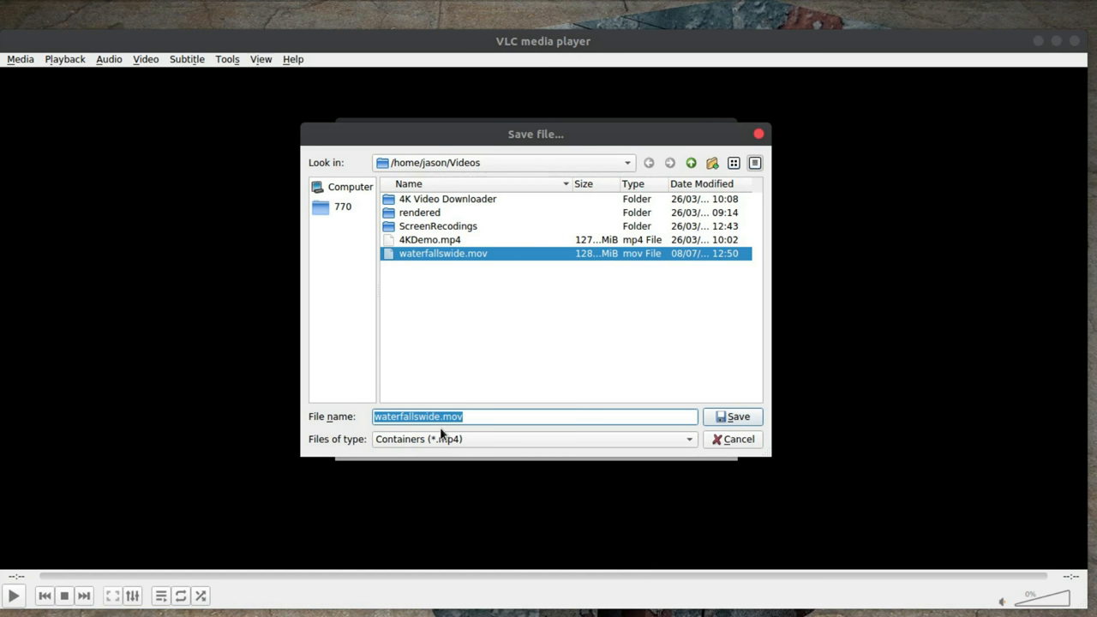
{"action": "type", "text": "300"}
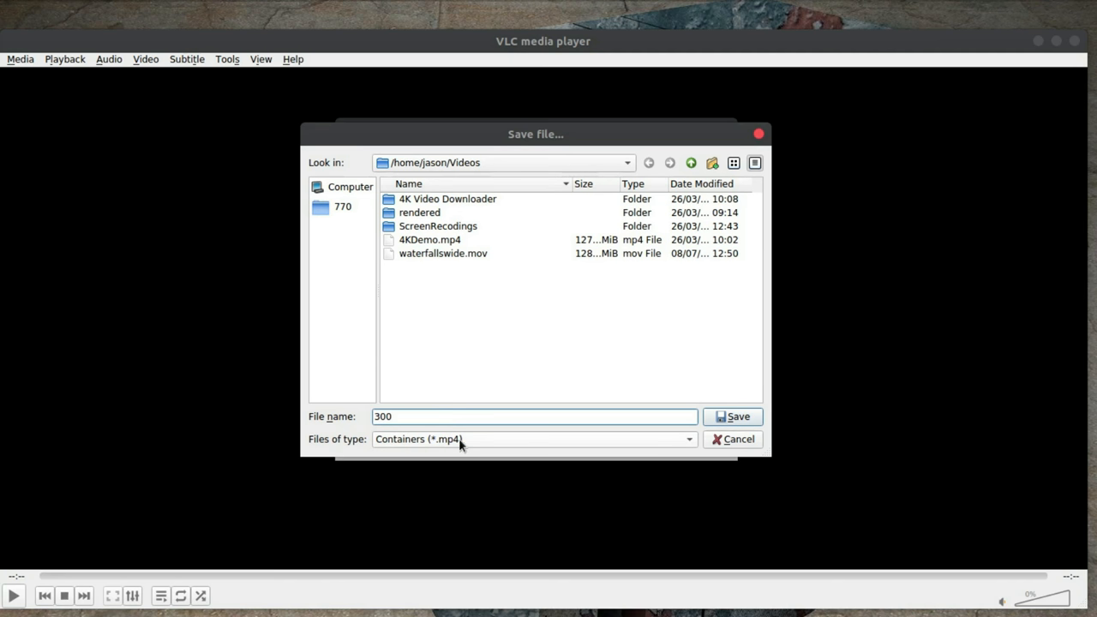
{"action": "left_click", "coordinate": [731, 415]}
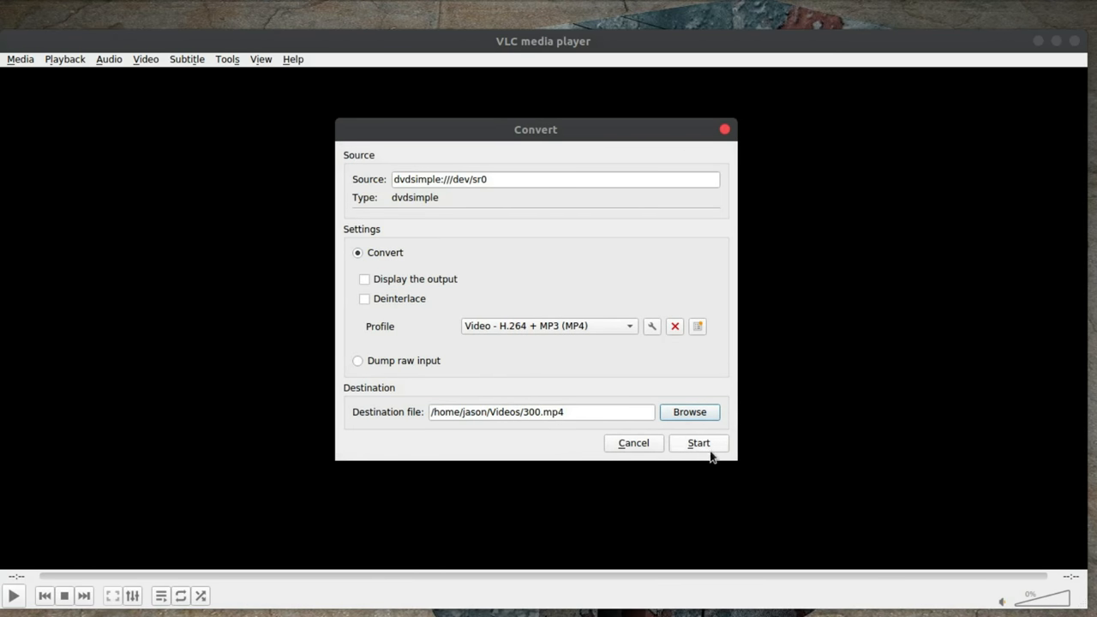
{"action": "left_click", "coordinate": [698, 443]}
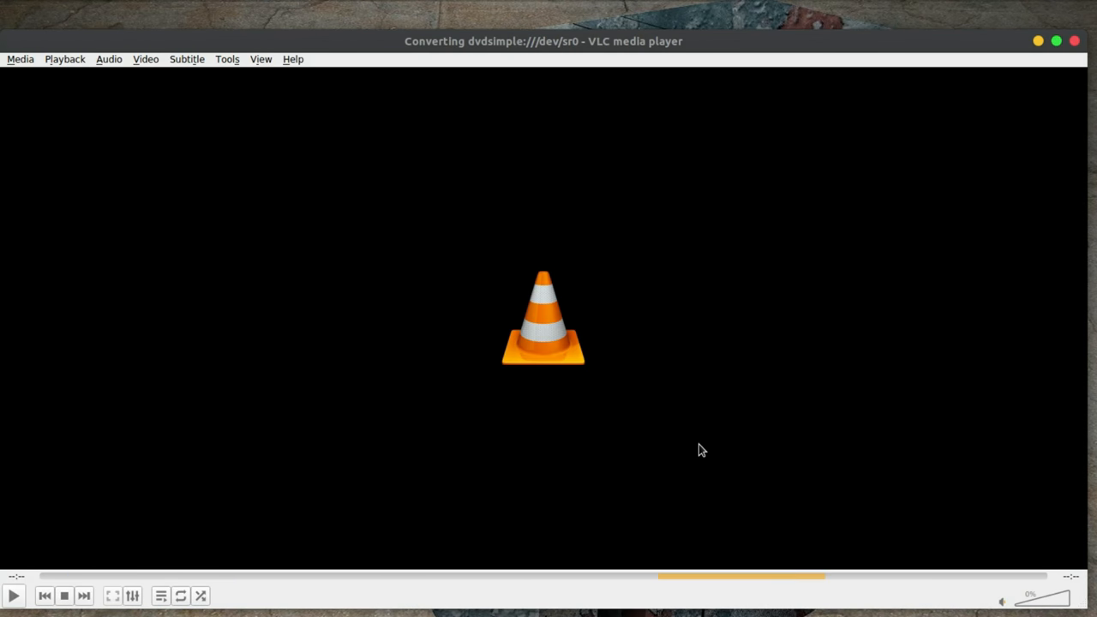
Move the empty VLC window aside and close it after the conversion ends.
{"action": "left_click", "coordinate": [14, 596]}
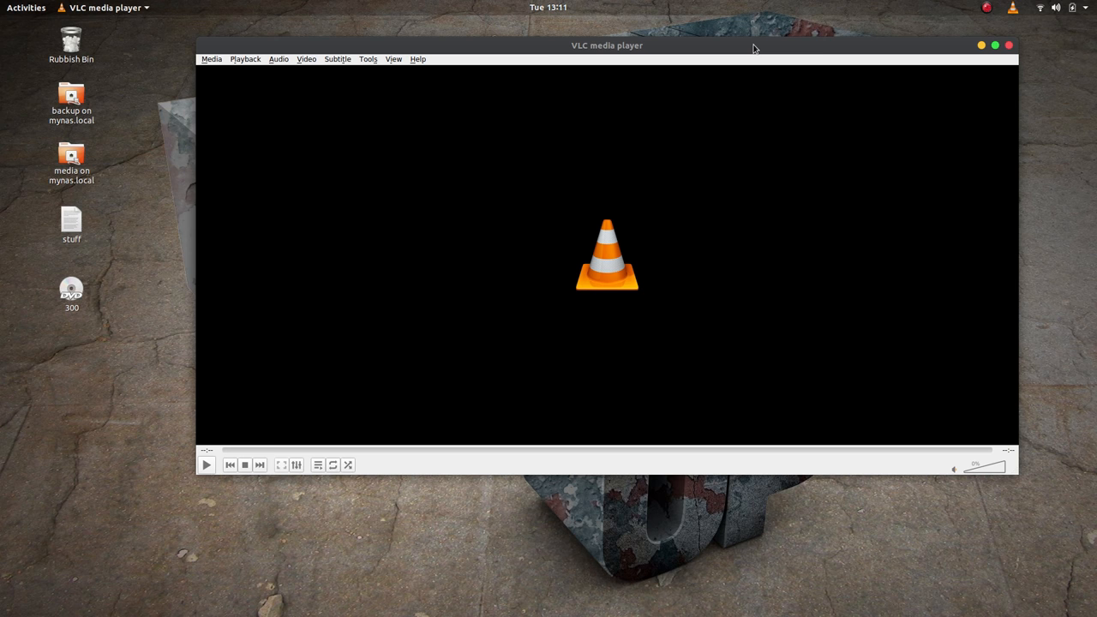
{"action": "left_click_drag", "start_coordinate": [606, 45], "coordinate": [549, 75]}
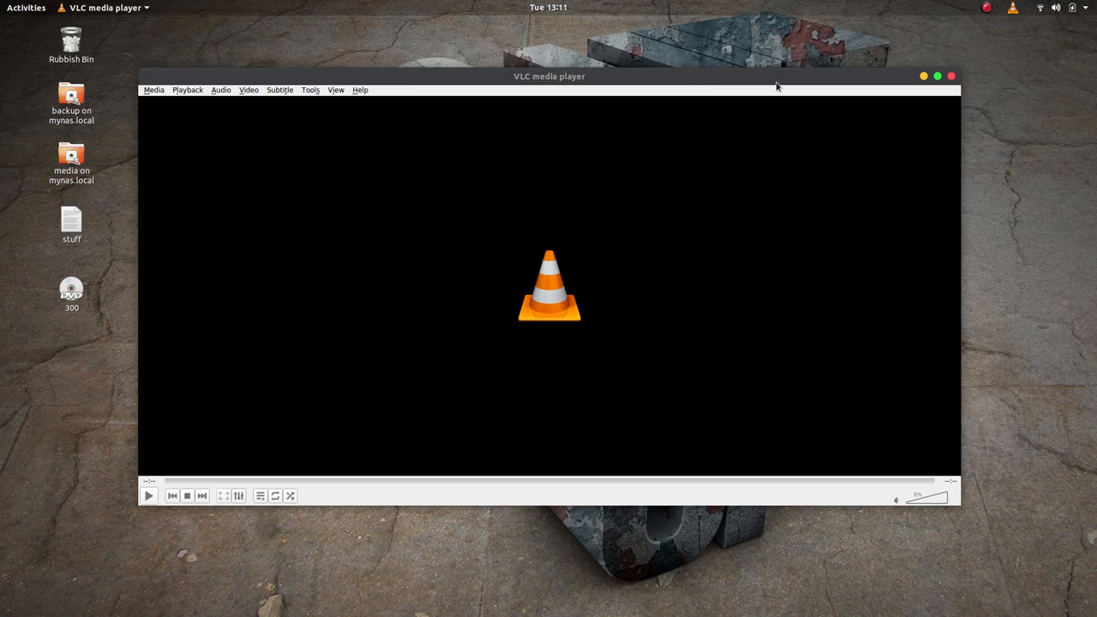
{"action": "left_click", "coordinate": [950, 76]}
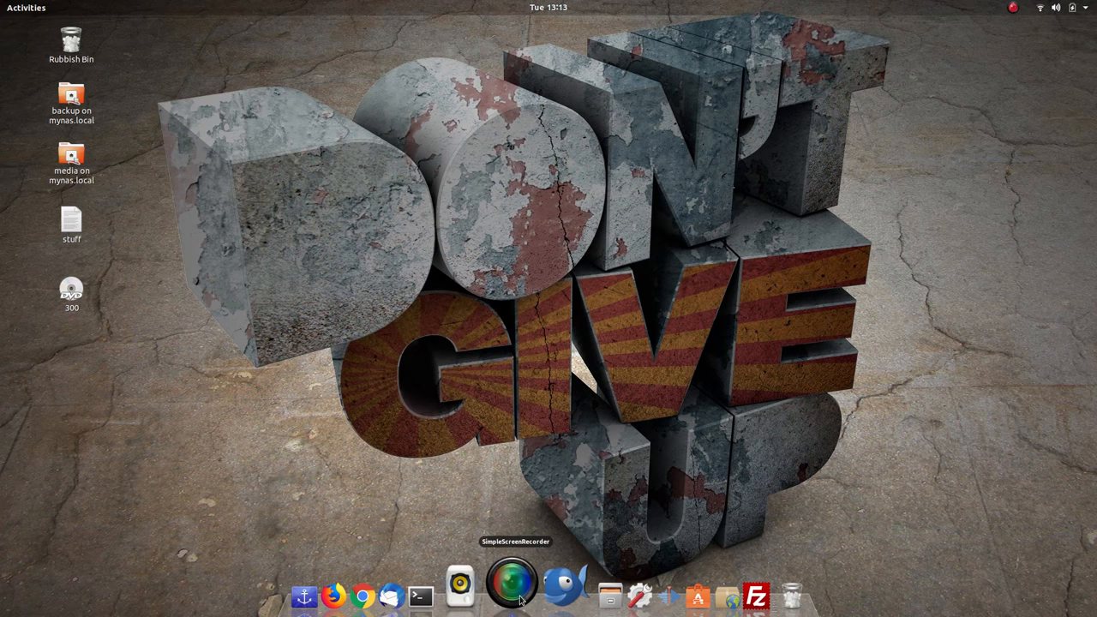
Play 300.mp4 from the Videos folder in Files with VLC.
{"action": "left_click", "coordinate": [609, 595]}
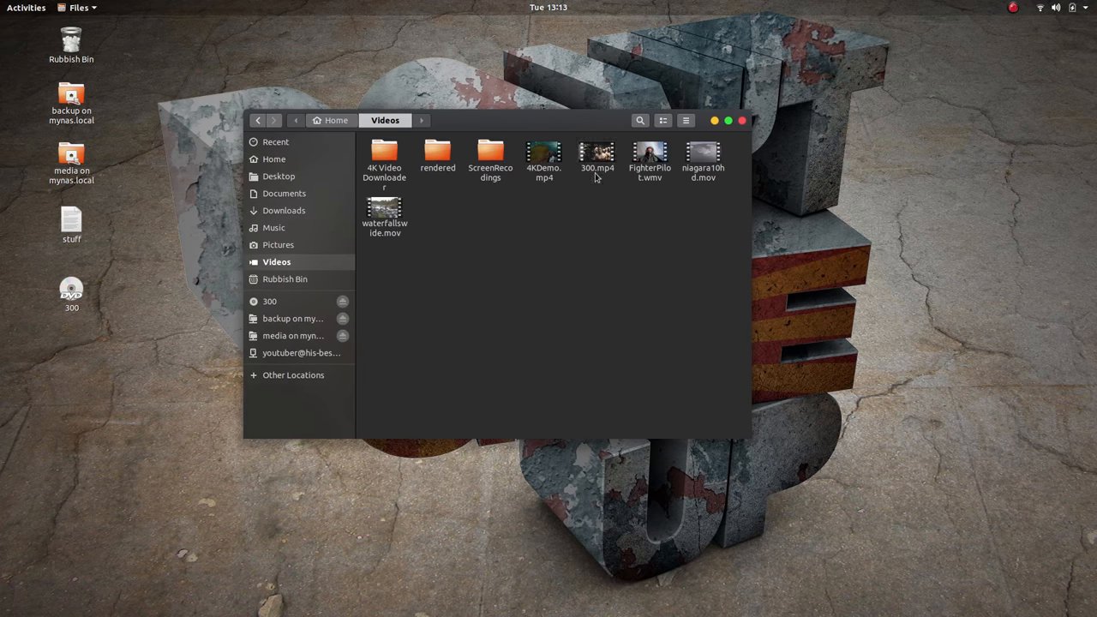
{"action": "left_click", "coordinate": [596, 158]}
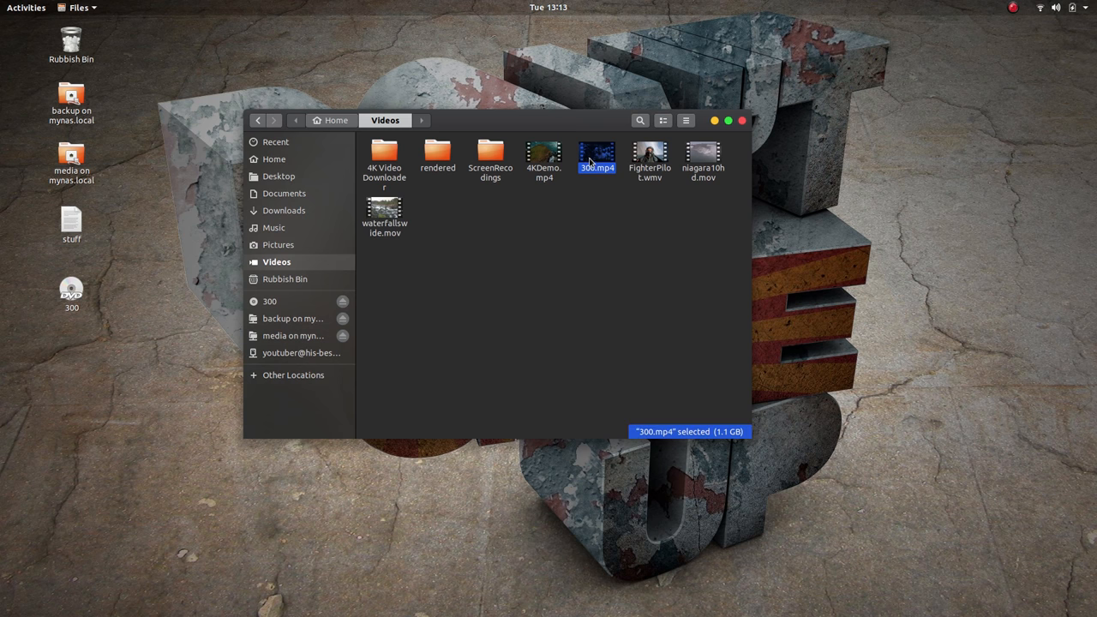
{"action": "double_click", "coordinate": [596, 155]}
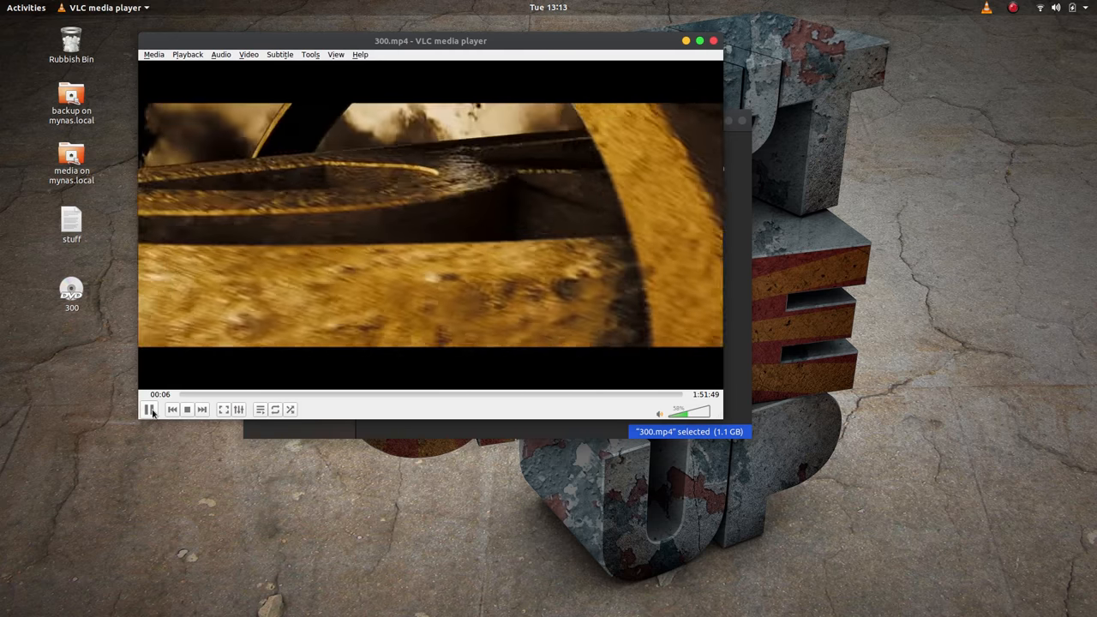
Pause 300.mp4 at 00:07.
{"action": "left_click", "coordinate": [149, 408]}
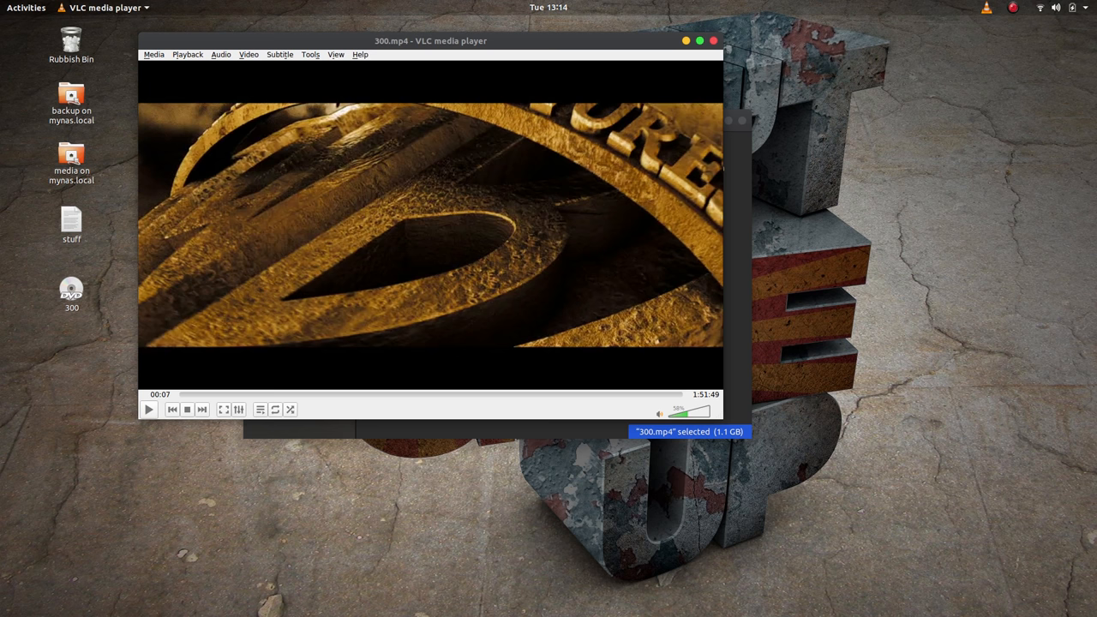
{"action": "mouse_move", "coordinate": [218, 64]}
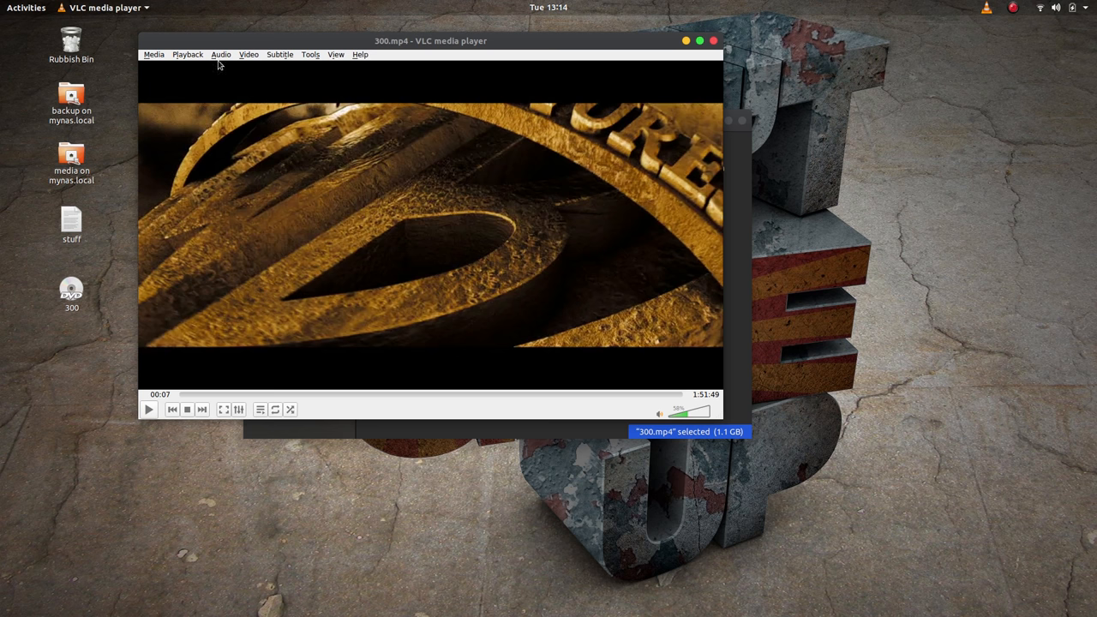
Show the Audio menu listing English Tracks 1–3, with Track 1 active.
{"action": "left_click", "coordinate": [221, 54]}
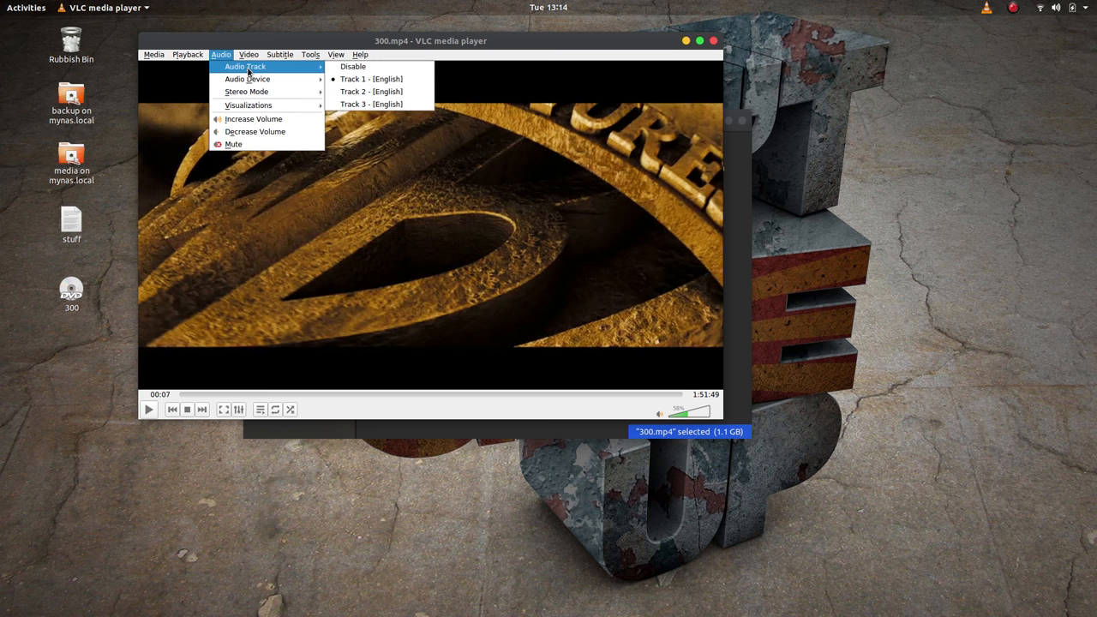
{"action": "mouse_move", "coordinate": [352, 66]}
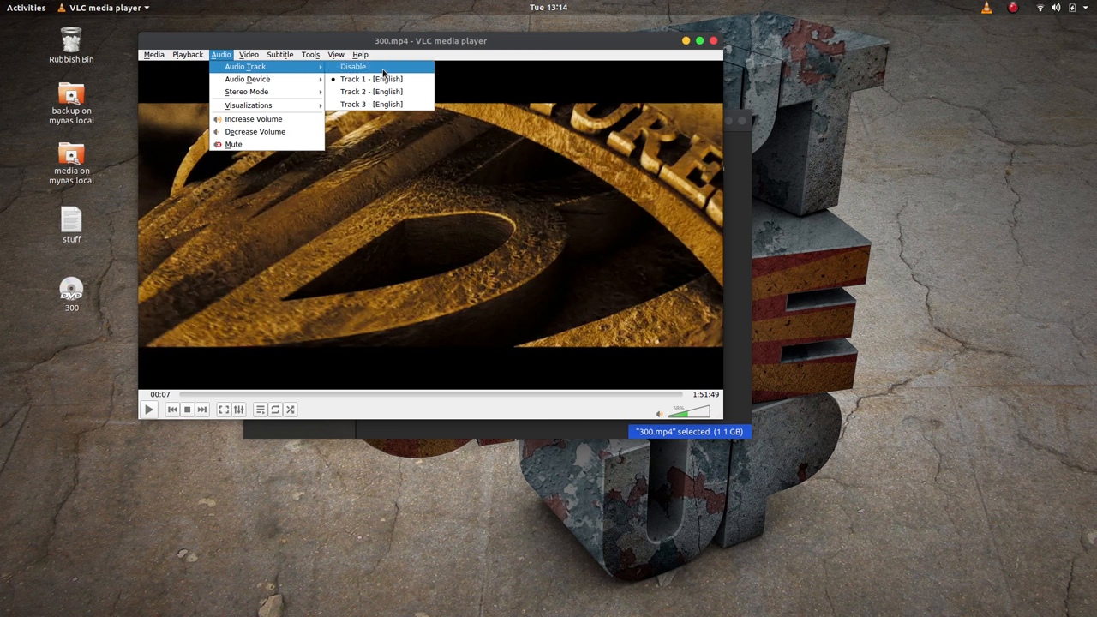
{"action": "mouse_move", "coordinate": [371, 78]}
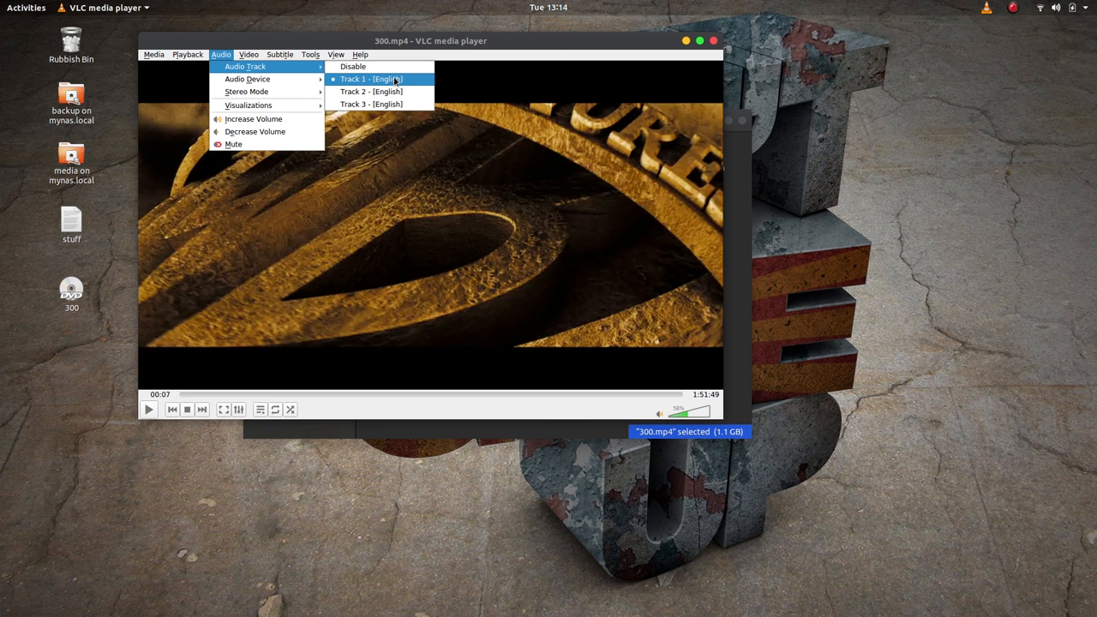
{"action": "mouse_move", "coordinate": [380, 86]}
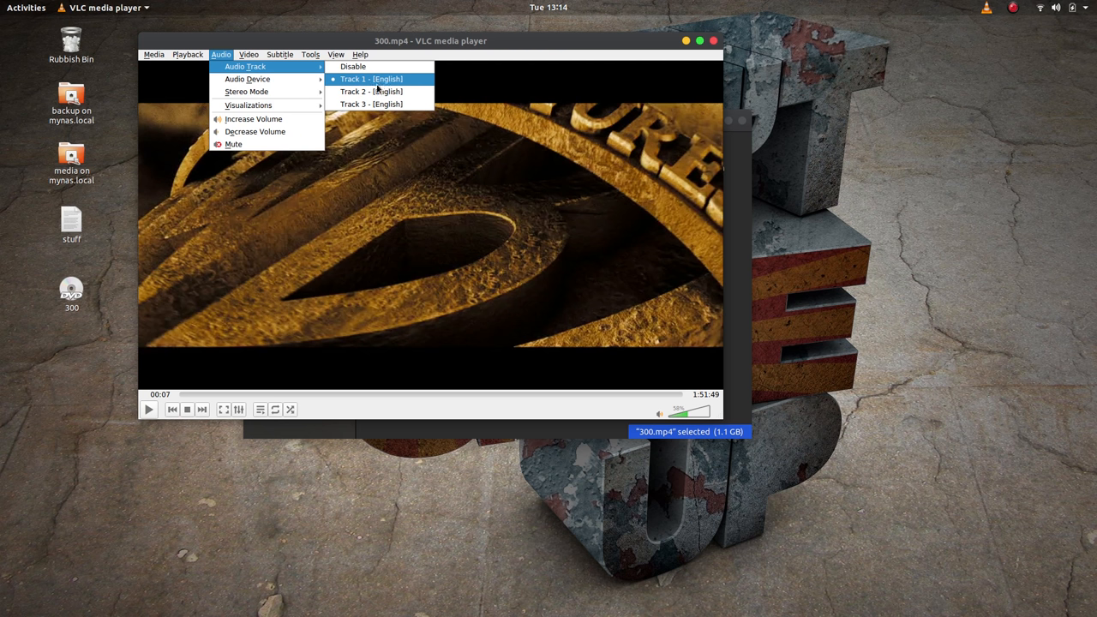
{"action": "mouse_move", "coordinate": [384, 88]}
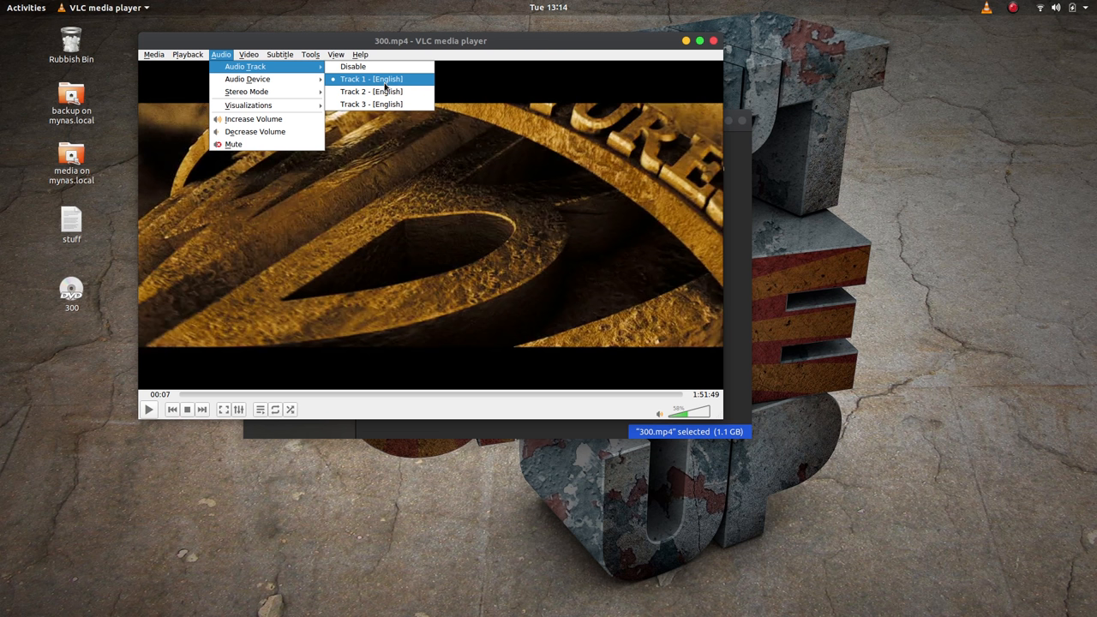
{"action": "mouse_move", "coordinate": [371, 104]}
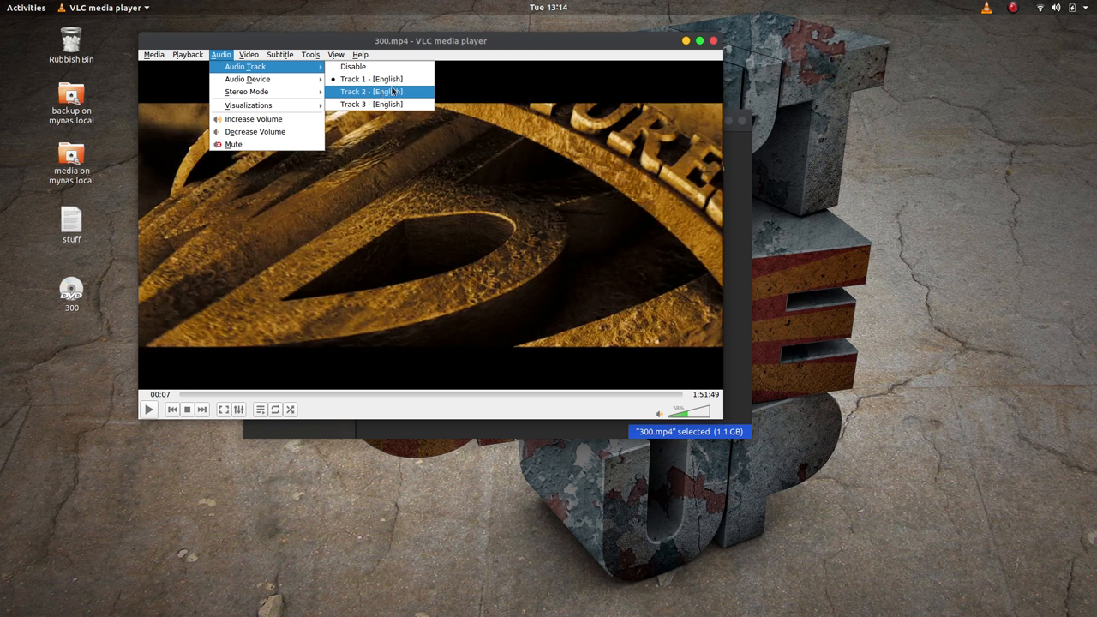
{"action": "mouse_move", "coordinate": [391, 97]}
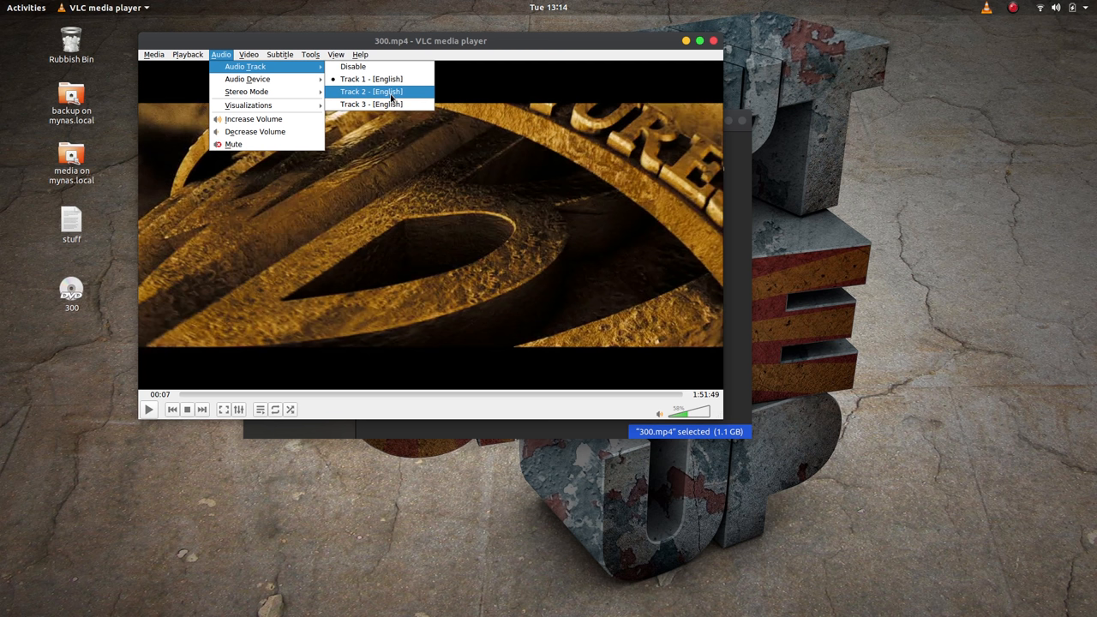
{"action": "mouse_move", "coordinate": [352, 66]}
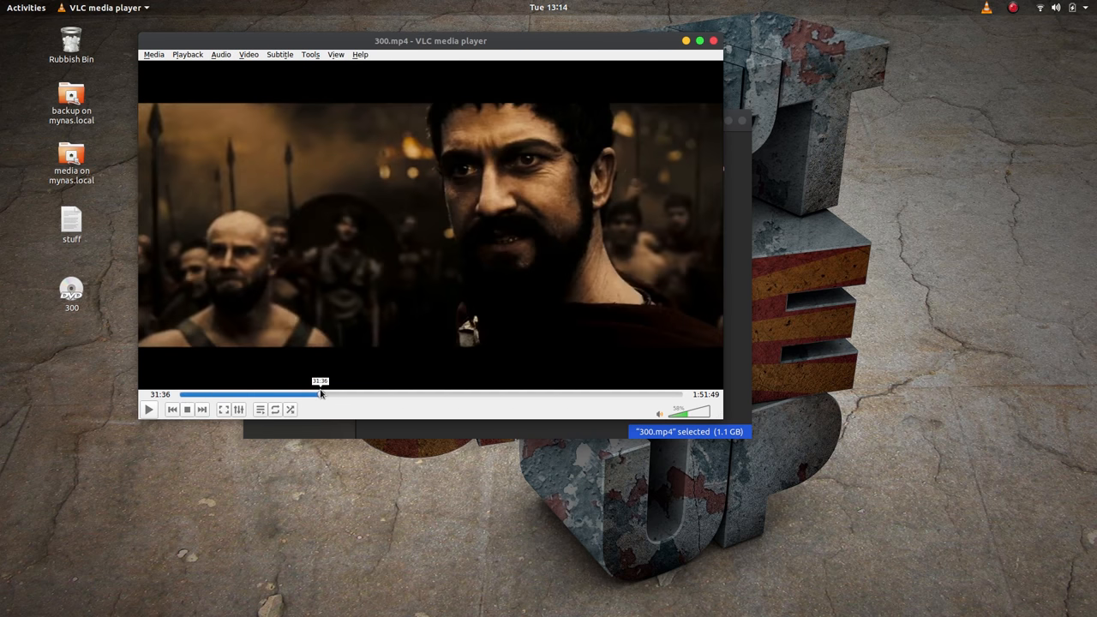
Drag the seek bar to the film's end at 1:51:49.
{"action": "left_click_drag", "start_coordinate": [319, 395], "coordinate": [681, 394]}
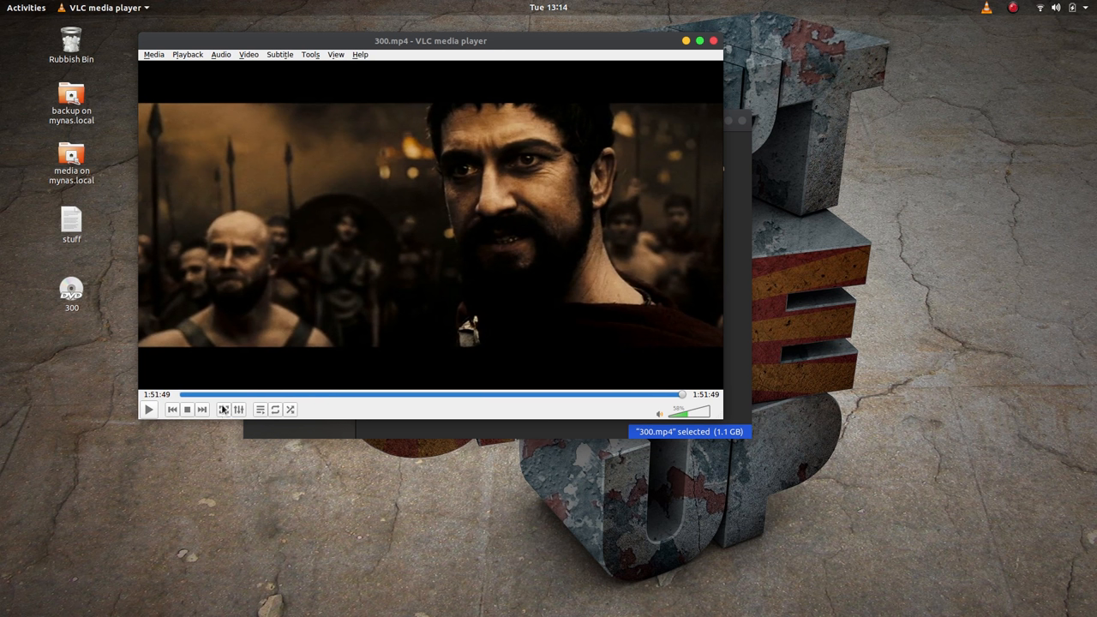
{"action": "mouse_move", "coordinate": [148, 409]}
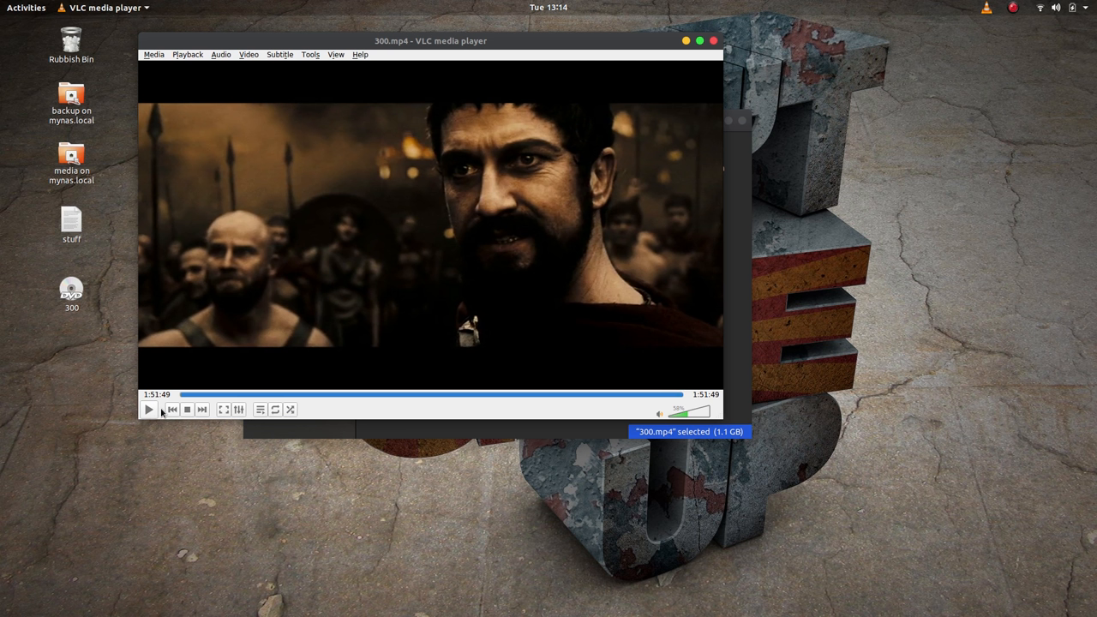
{"action": "mouse_move", "coordinate": [171, 410]}
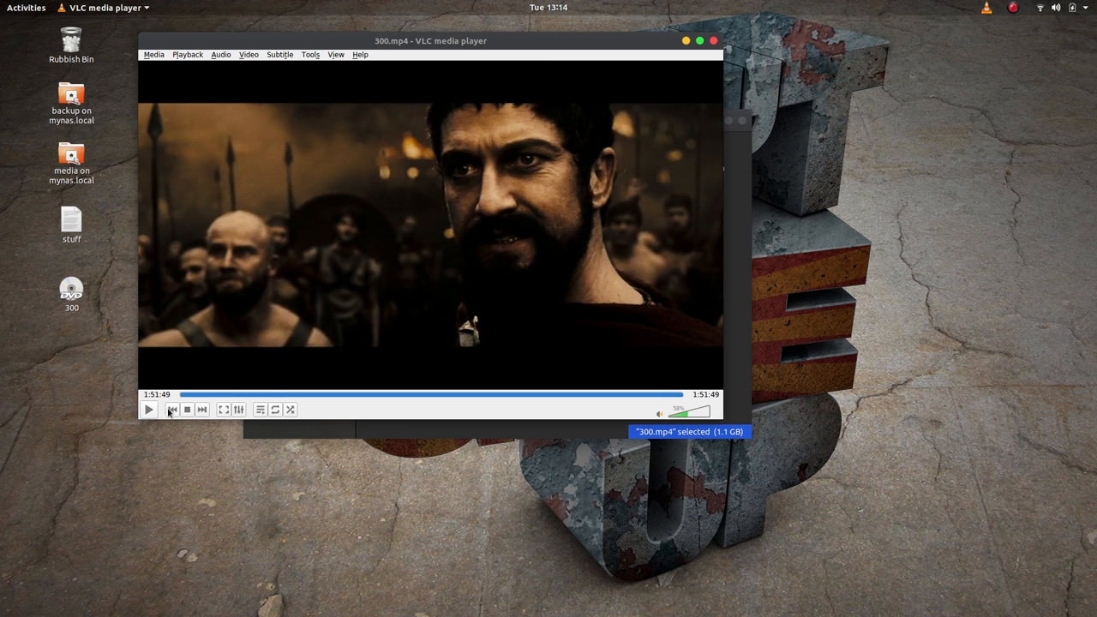